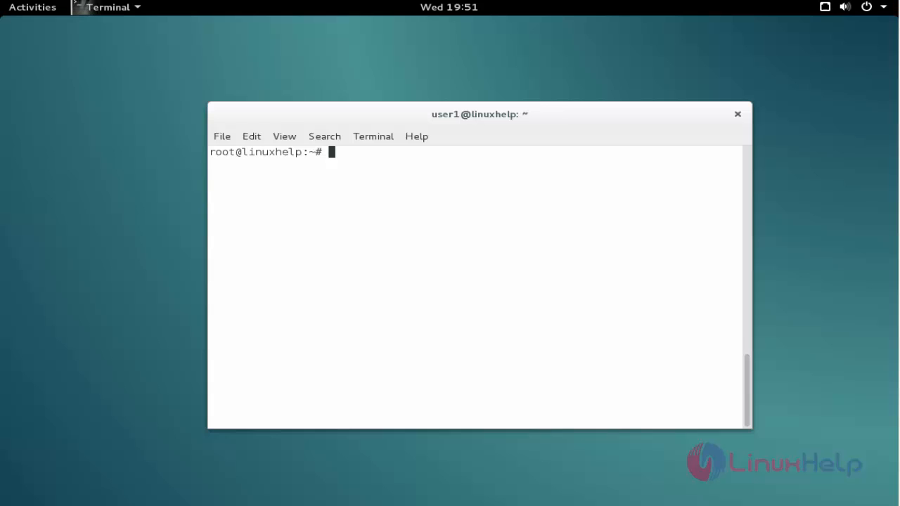
Download the Komodo IDE 10.1.4 Linux x86_64 tarball with wget from ActiveState's release server
text(wget http://downloads.activestate.com/Komodo/releases/10.1.4/Komodo-IDE-10.1.4-89515-linux-x86_64.tar.gz)
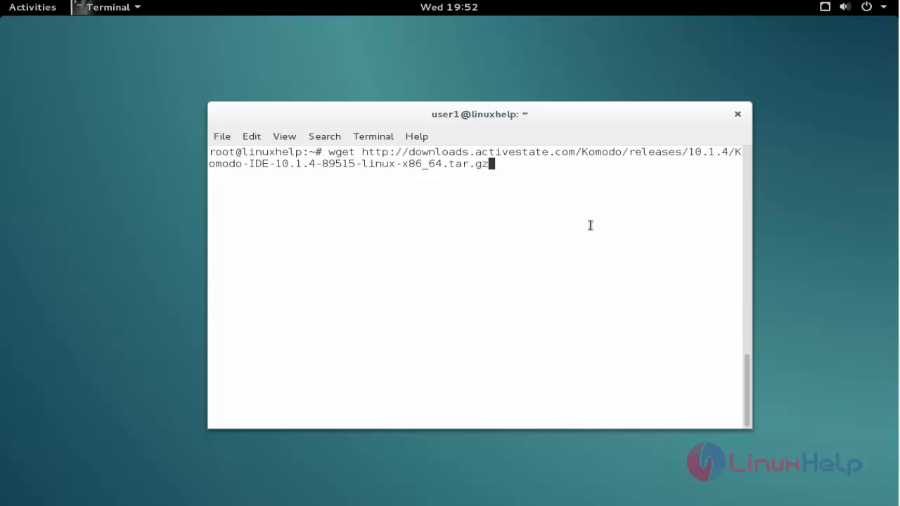
key(Return)
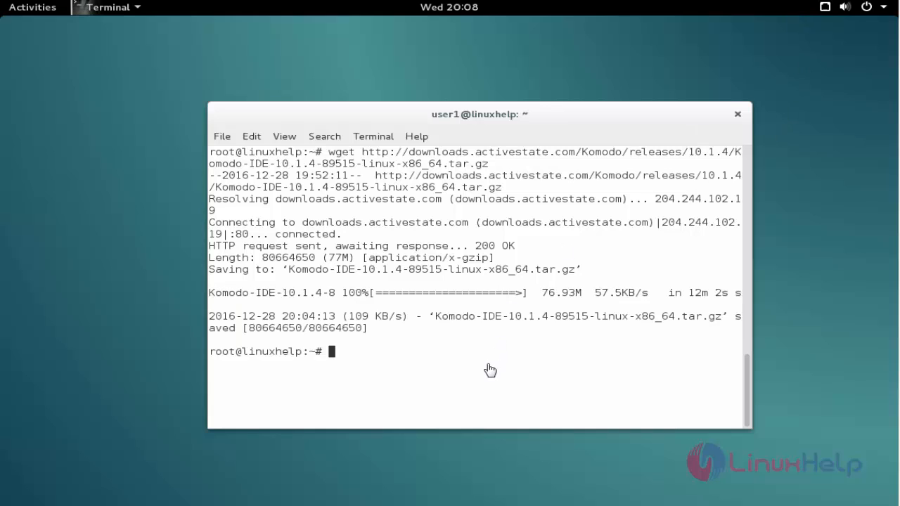
mouse_move(488, 364)
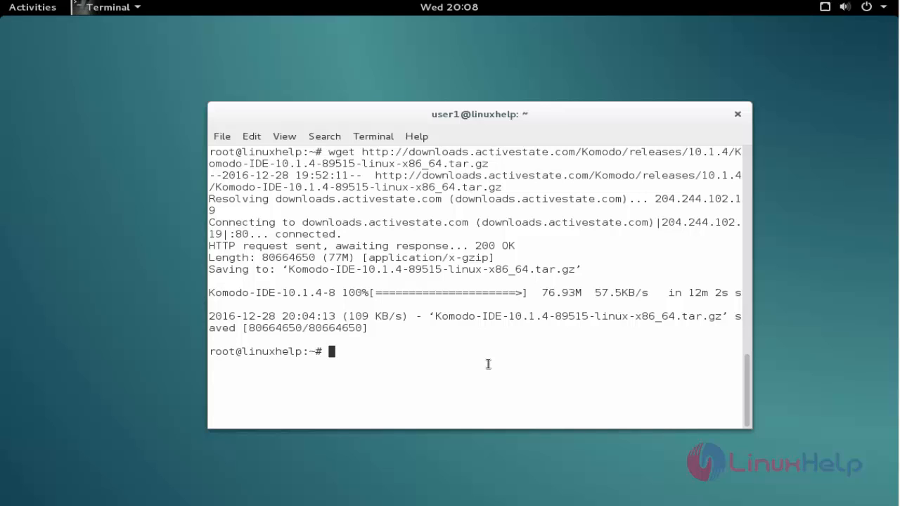
Extract Komodo-IDE-10.1.4-89515-linux-x86_64.tar.gz with tar -zxf
text(tar)
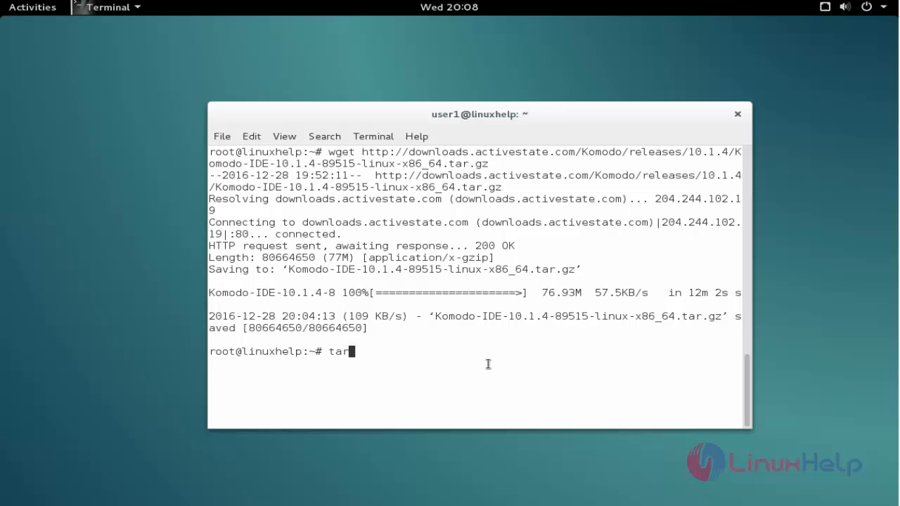
text(-)
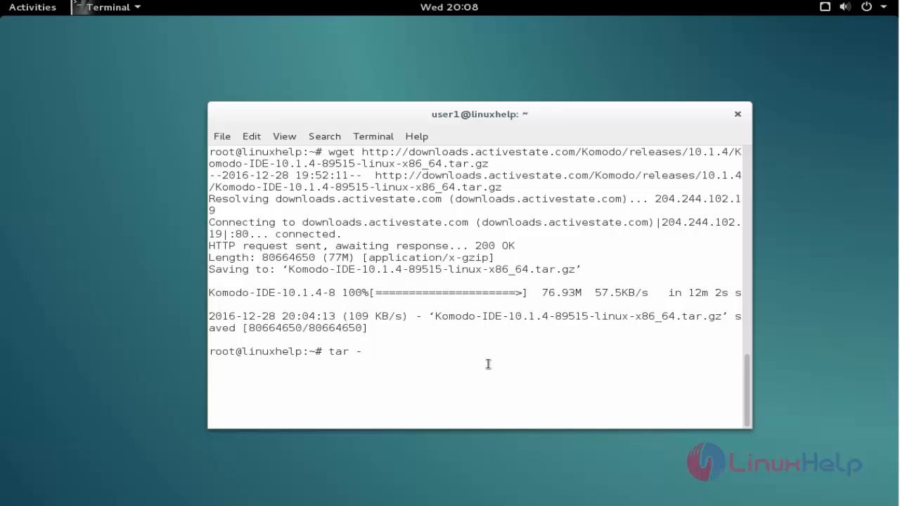
text(zxf)
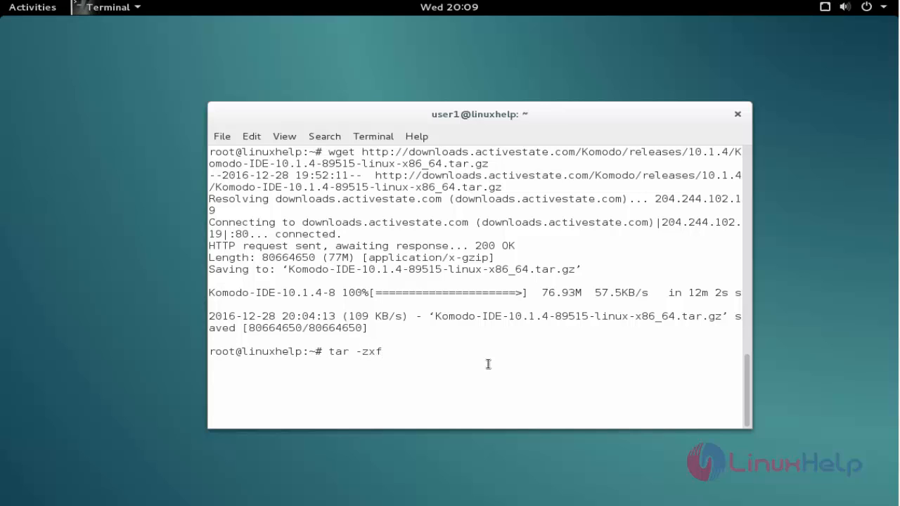
text(Komodo-IDE-10.1.4-89515-linux-x86_64.tar.gz)
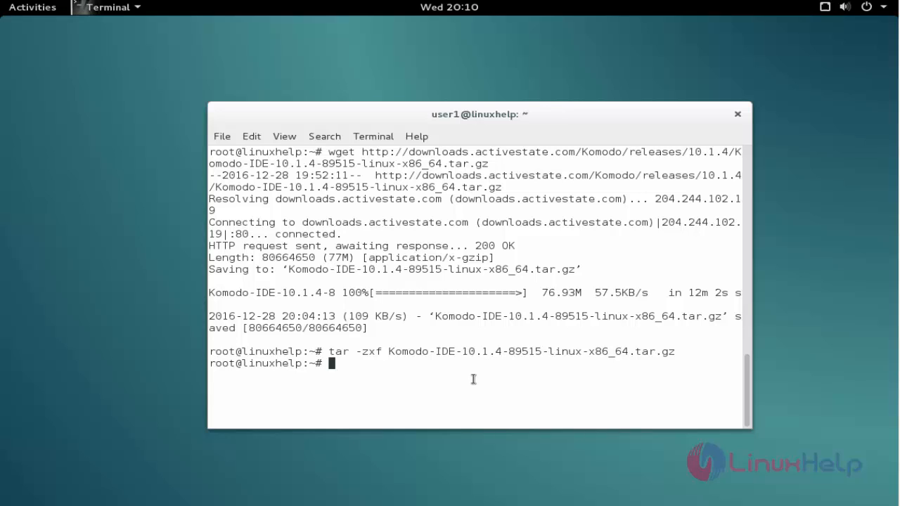
Enter the extracted Komodo-IDE folder and list INSTALLDIR, install.sh and support
text(cd)
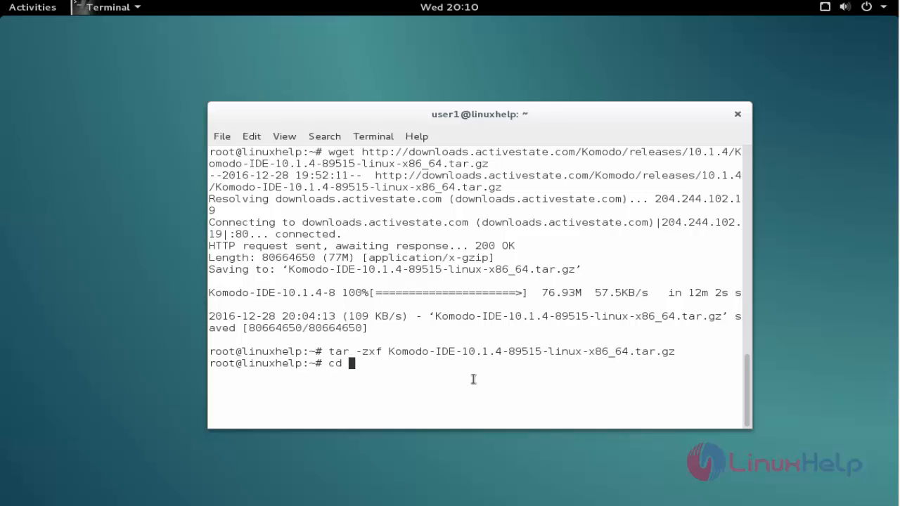
text(K)
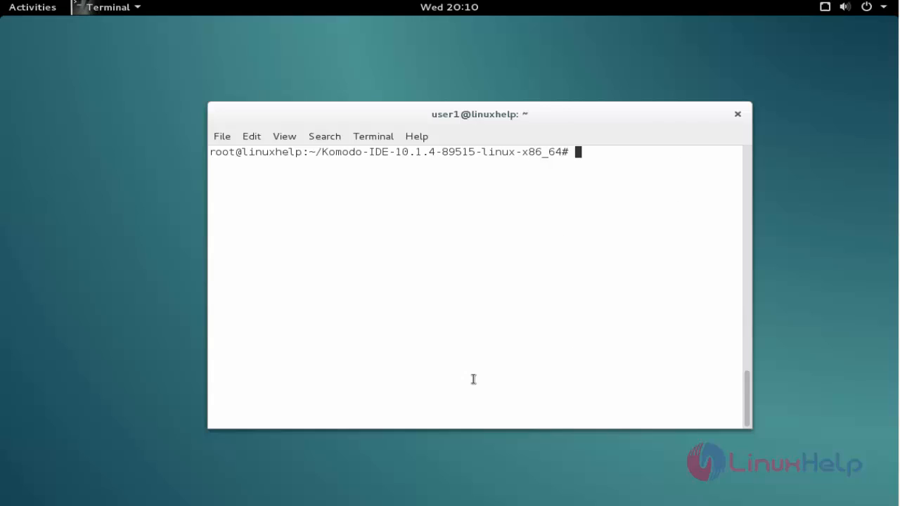
text(ls -l)
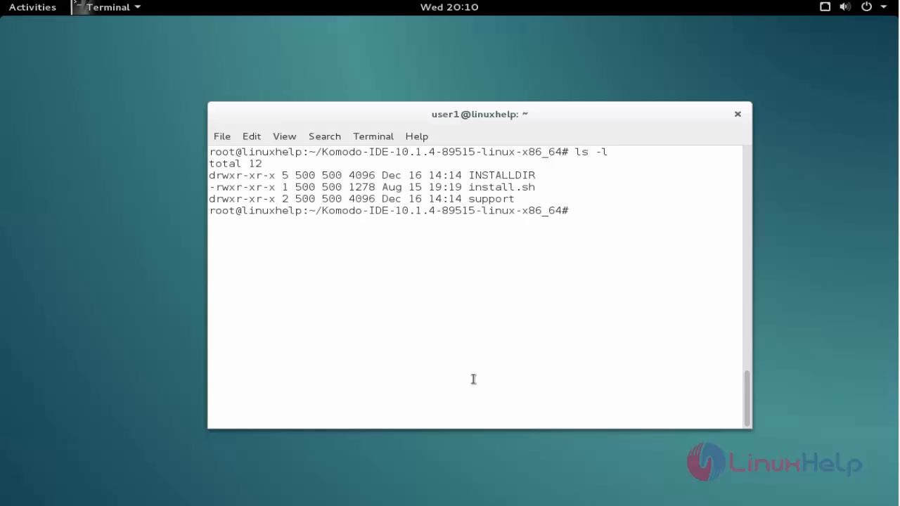
double_click(490, 187)
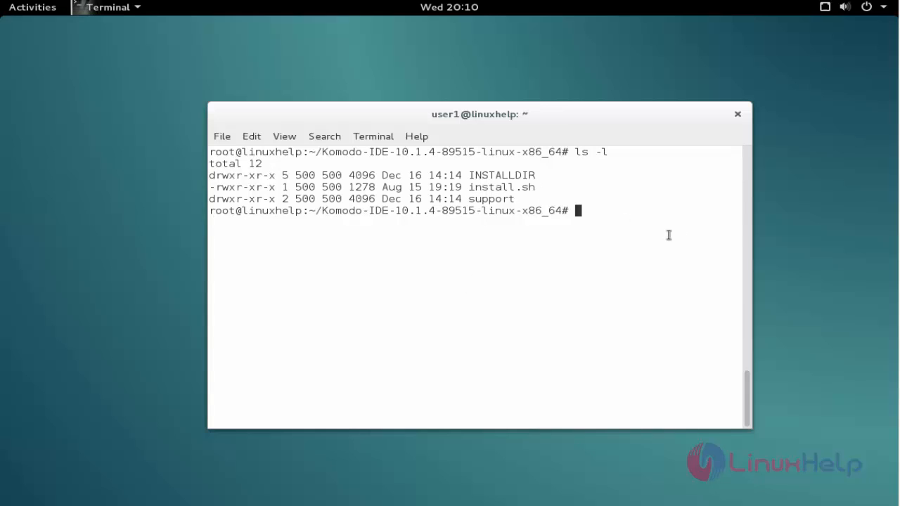
Run install.sh with defaults and select its suggested export PATH line for copying
text(sh i)
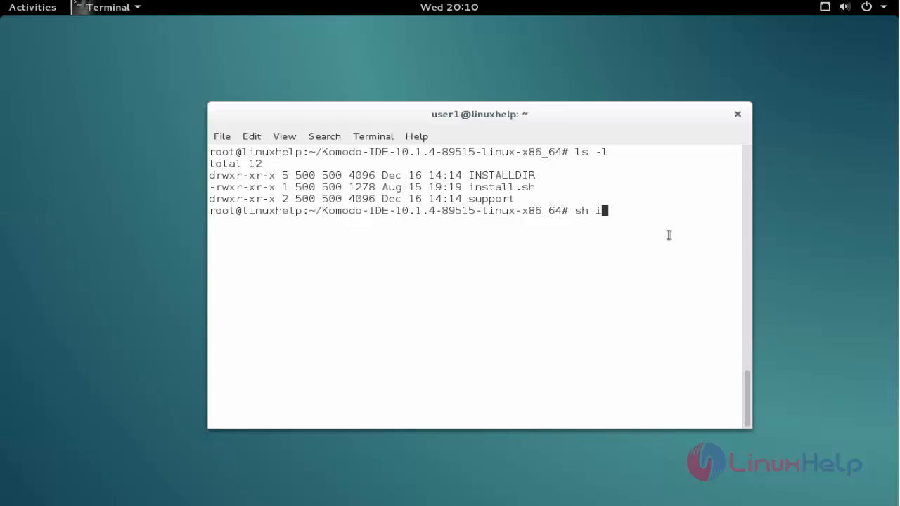
text(nstall.sh)
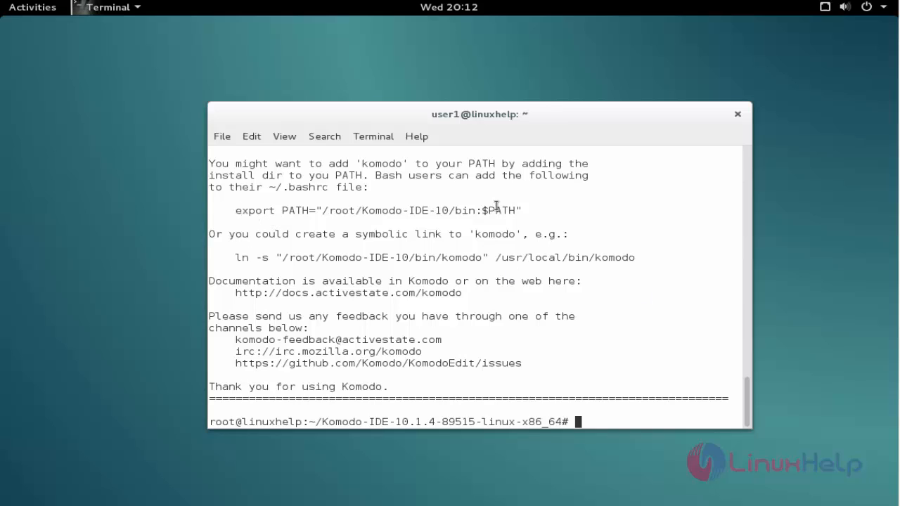
mouse_move(300, 221)
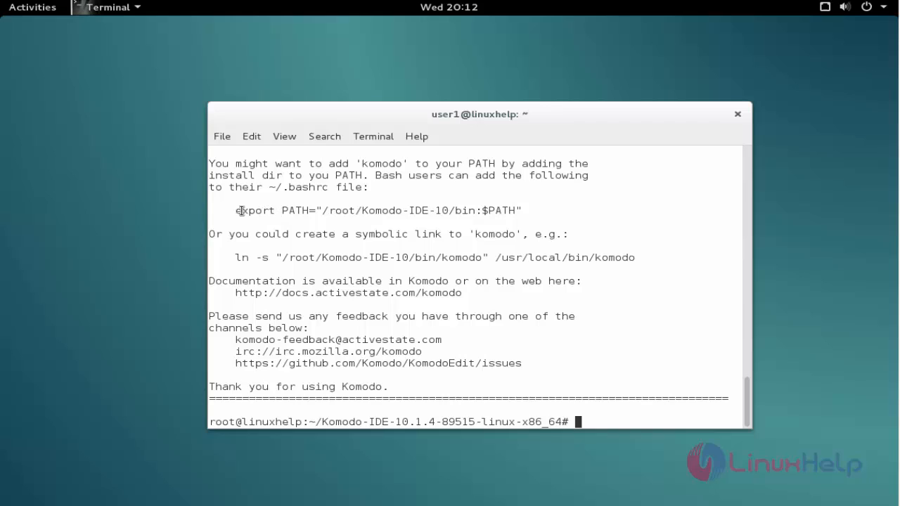
drag(235, 210, 471, 210)
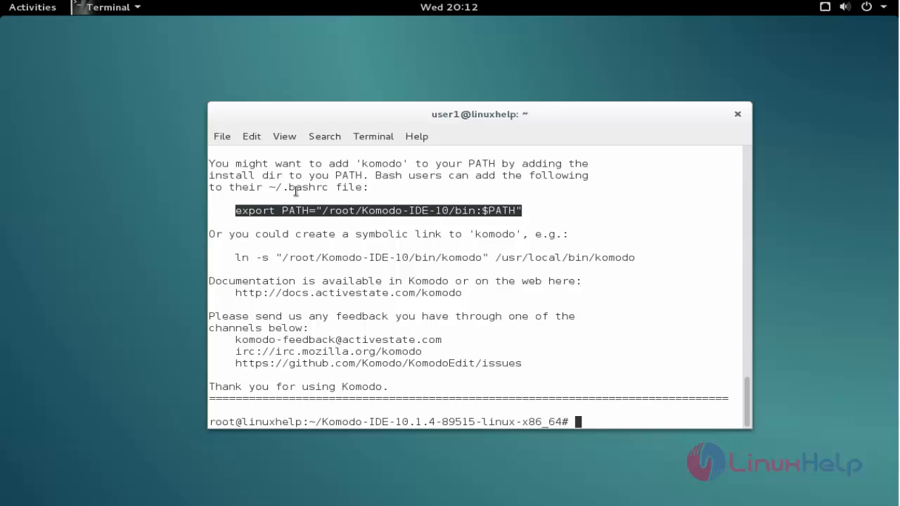
mouse_move(620, 408)
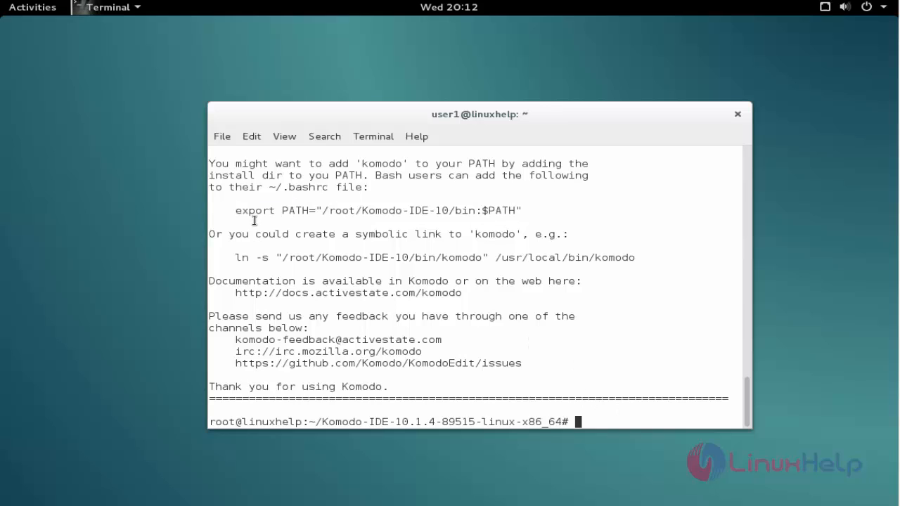
Add export PATH="/root/Komodo-IDE-10/bin:$PATH" to ~/.bashrc in nano and save it
text(nano ~/.bashrc)
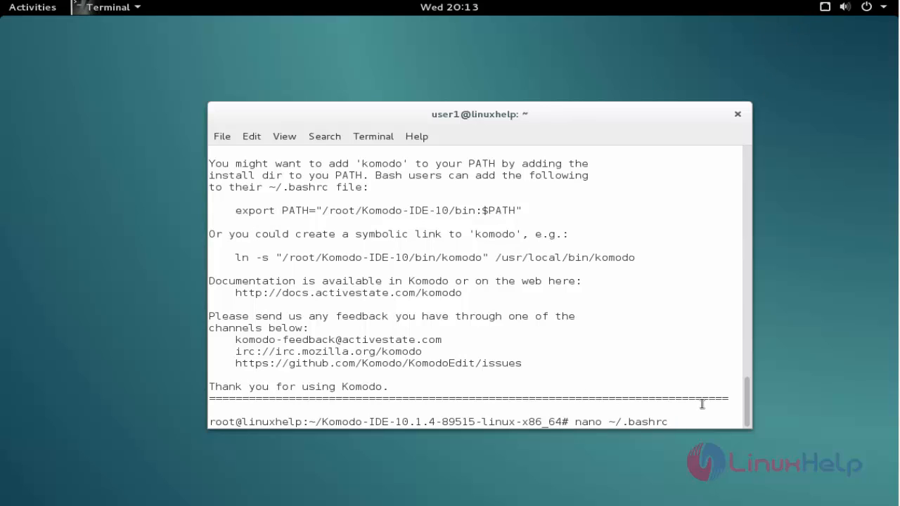
key(Return)
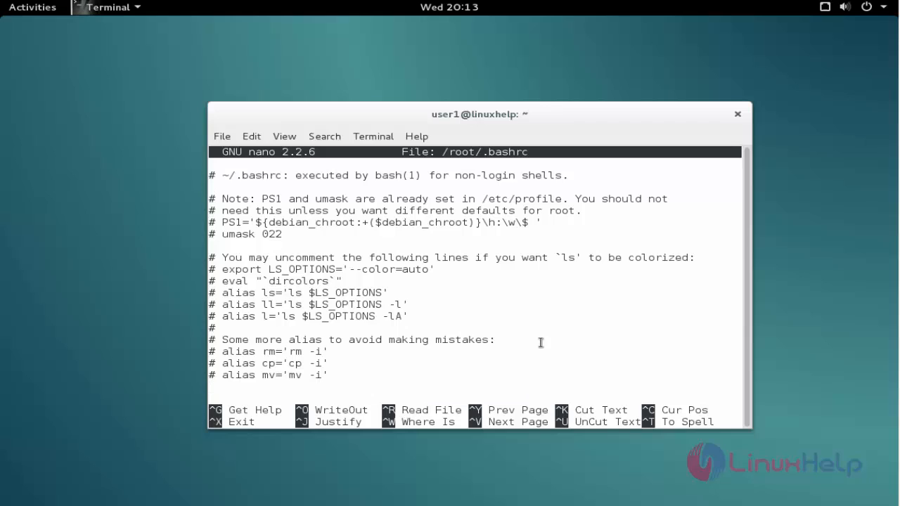
text(export PATH="/root/Komodo-IDE-10/bin:$PATH")
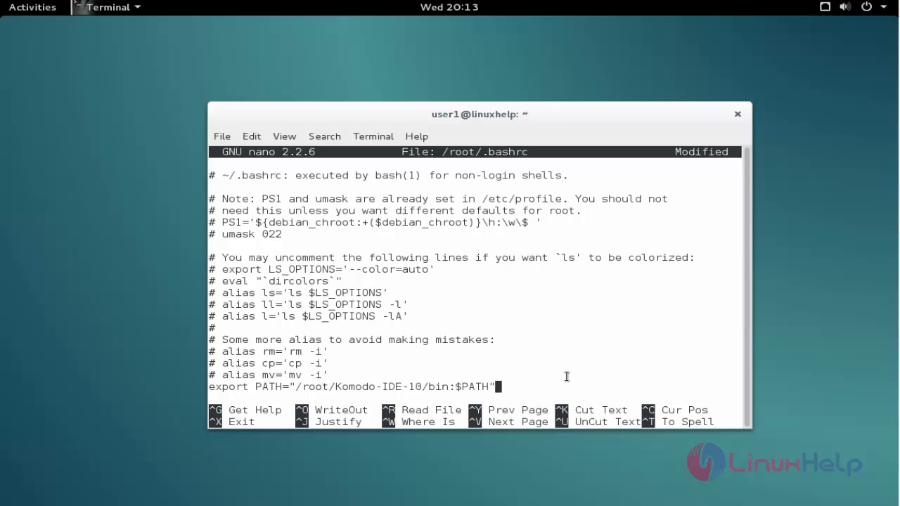
key(ctrl+x)
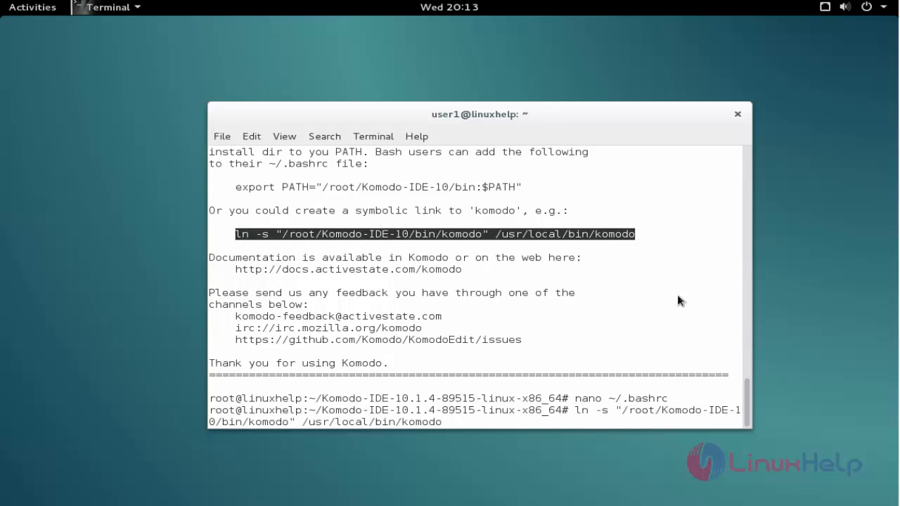
Create the komodo symlink in /usr/local/bin and enter komodo at the prompt
key(Return)
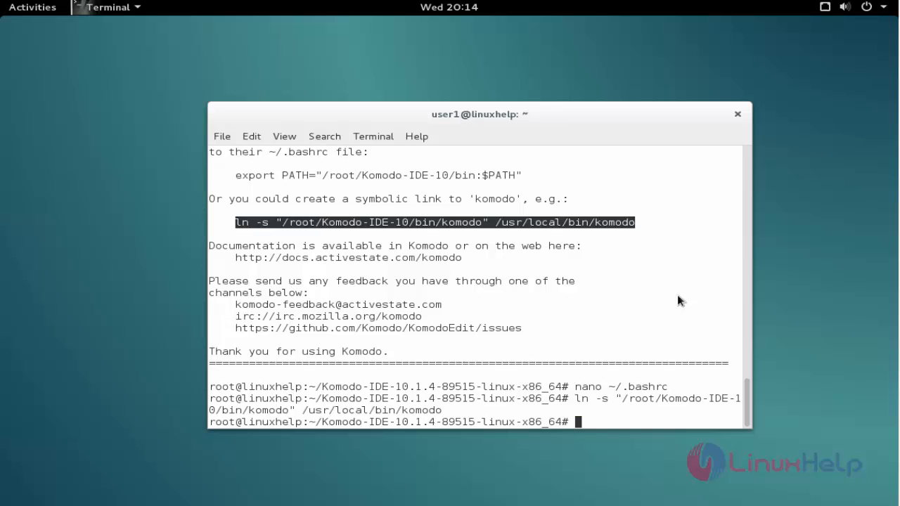
text(ko)
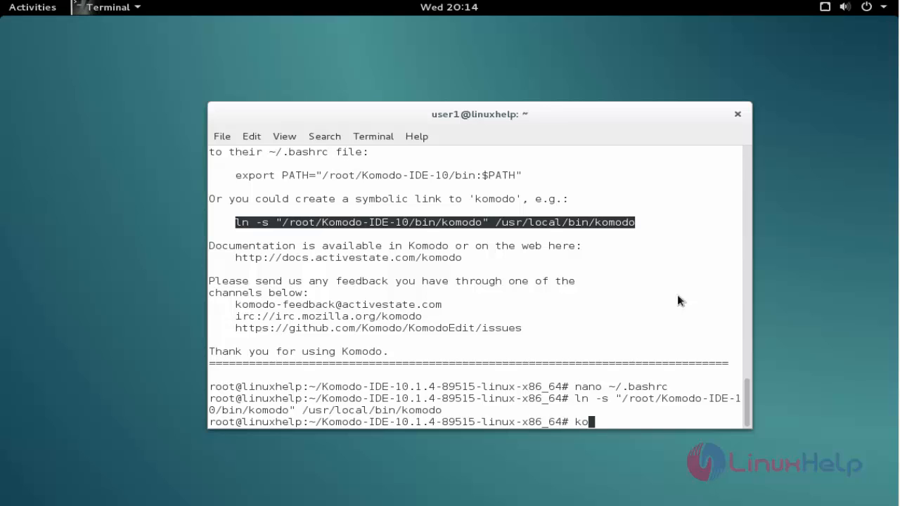
text(modo)
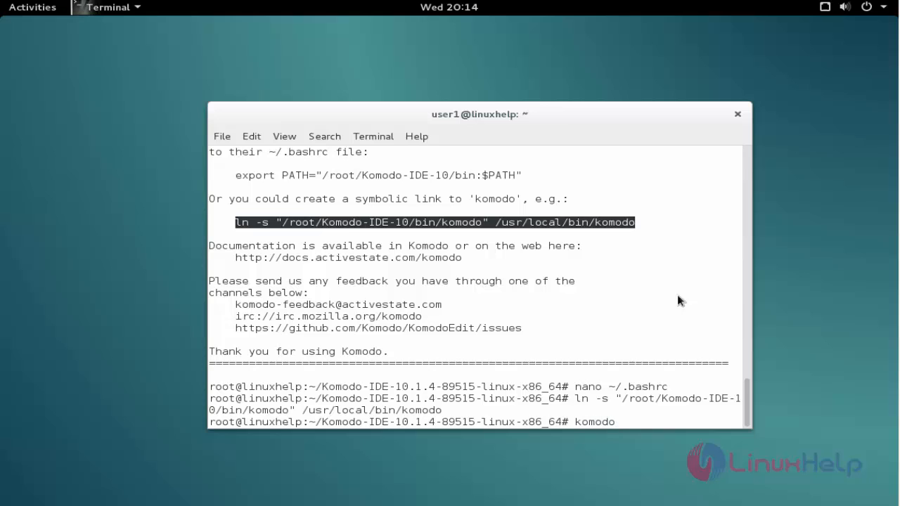
Accept the Komodo IDE licence prompt with 'Start a 21-day trial' selected
click(689, 213)
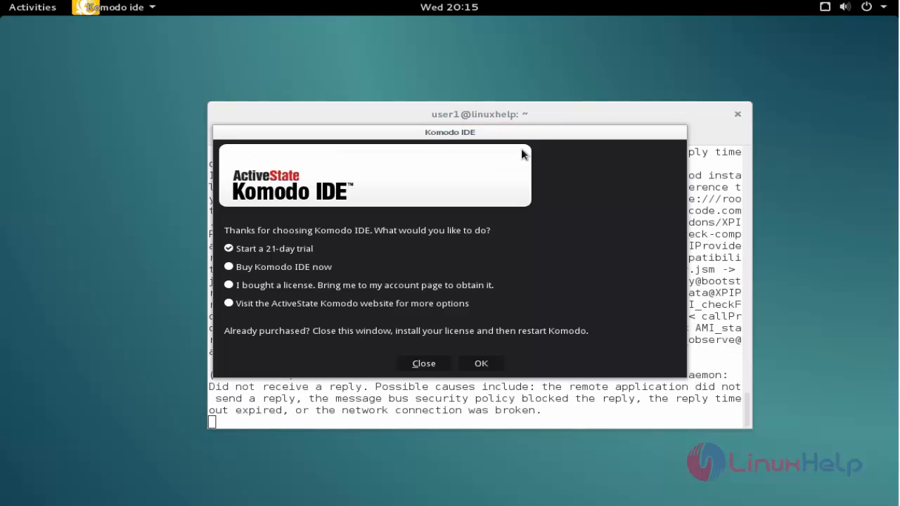
mouse_move(333, 265)
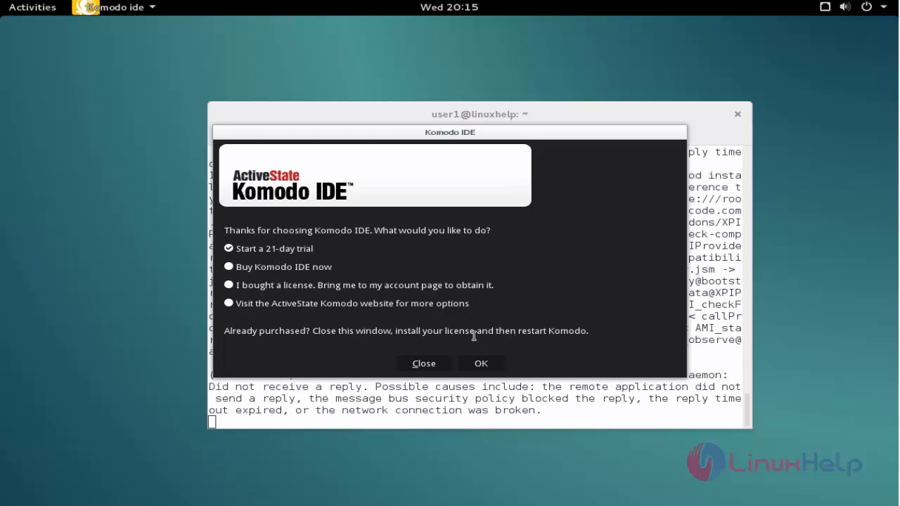
click(481, 363)
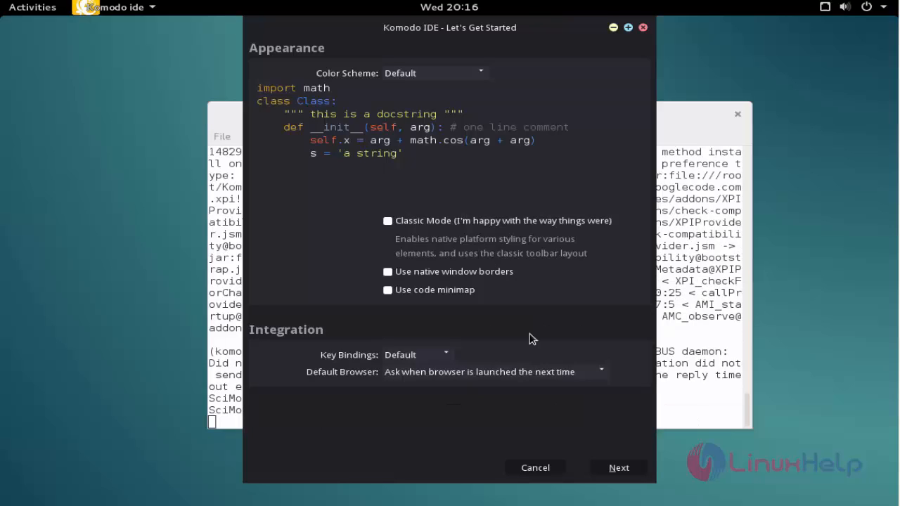
mouse_move(618, 467)
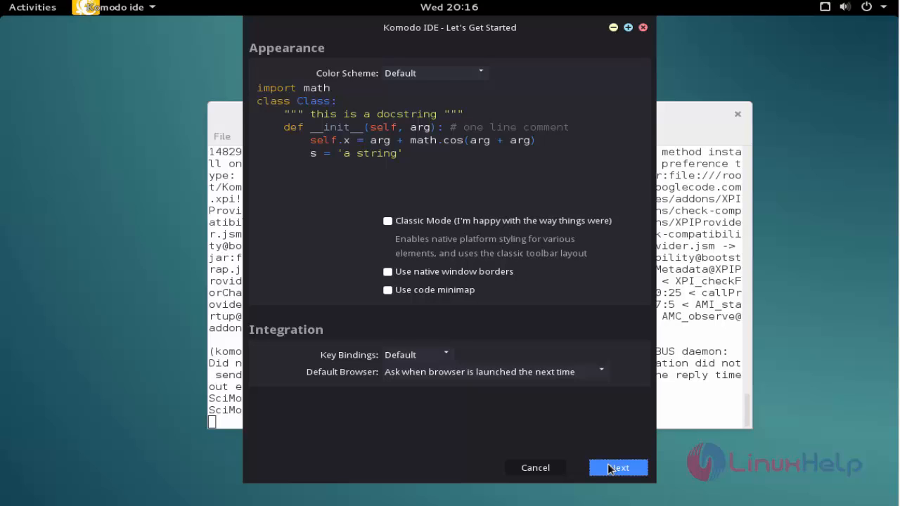
Finish the Let's Get Started wizard with defaults and the tutorial option checked
click(618, 467)
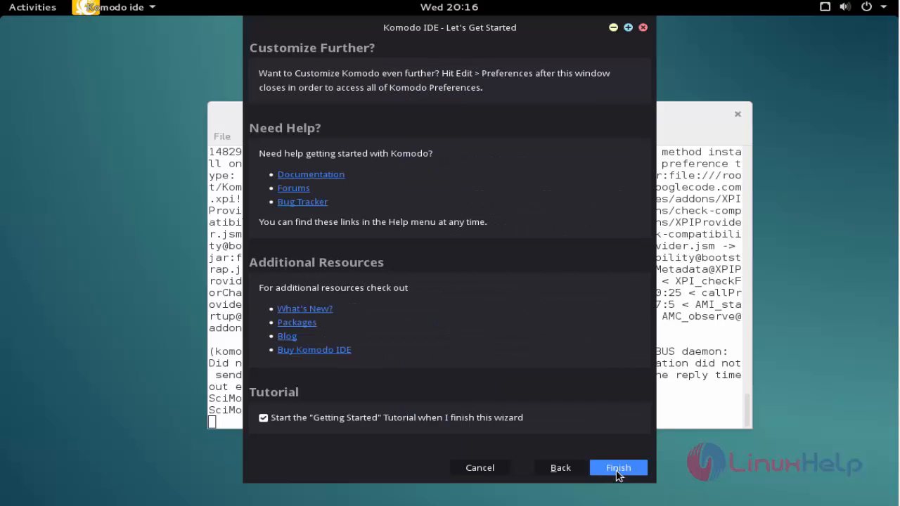
mouse_move(594, 470)
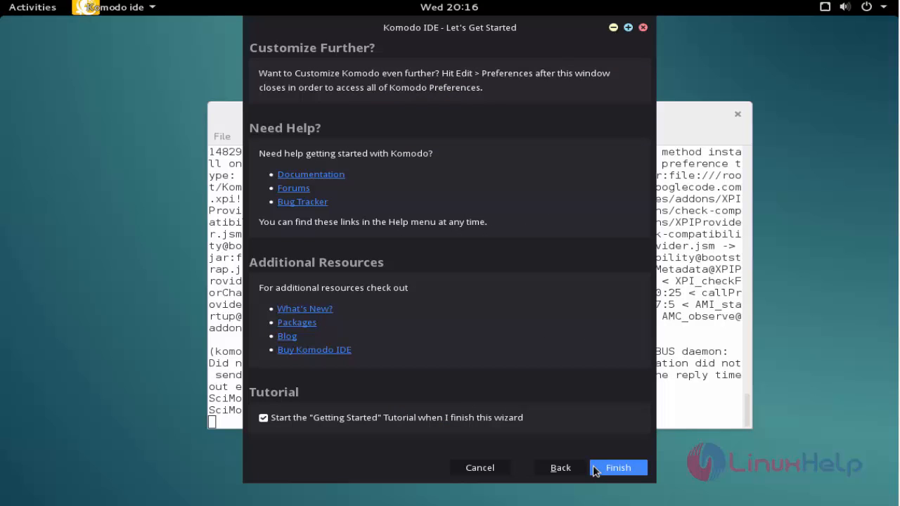
click(617, 467)
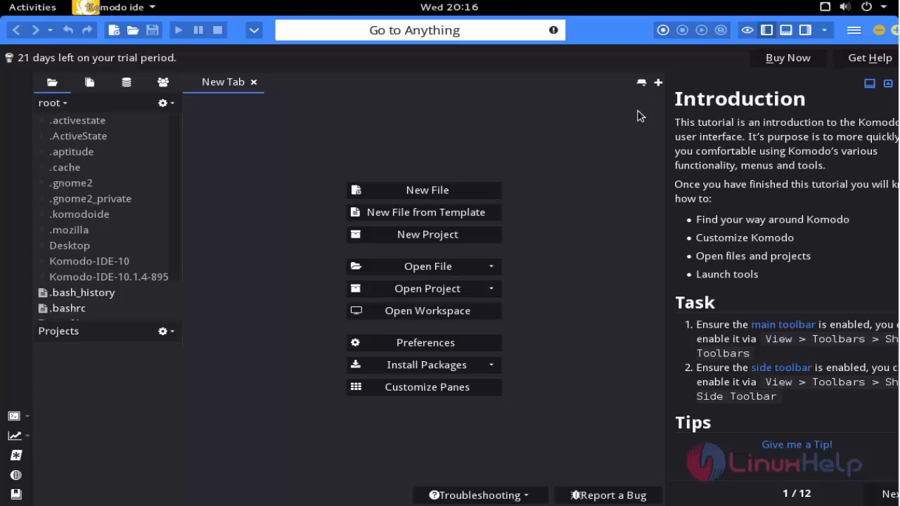